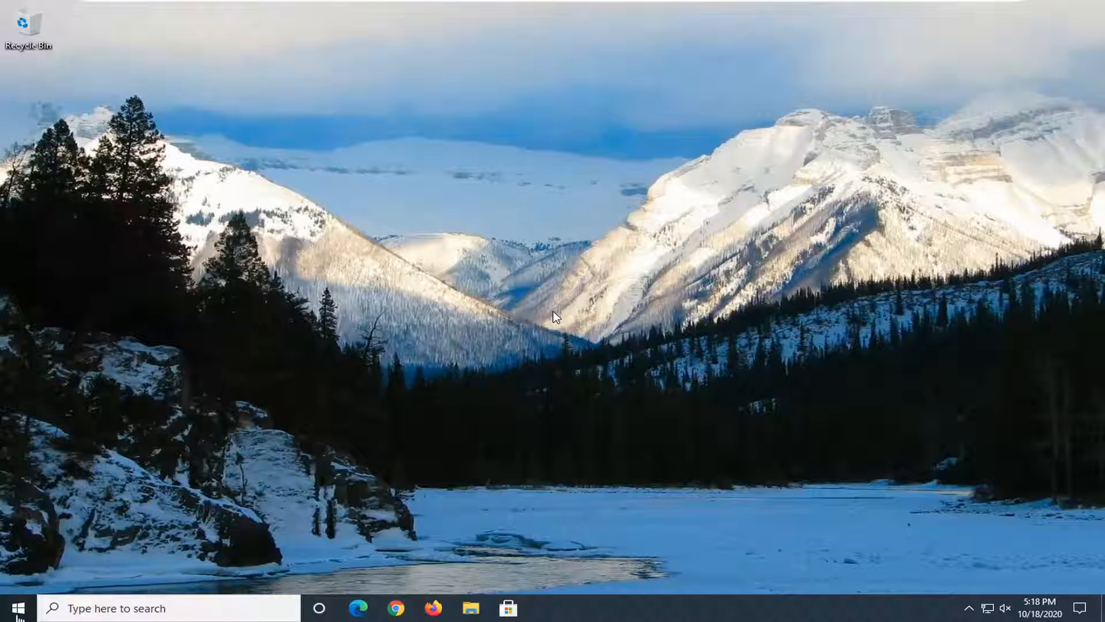
# Search the Start menu for "services" and launch the Services app
pyautogui.click(17, 608)
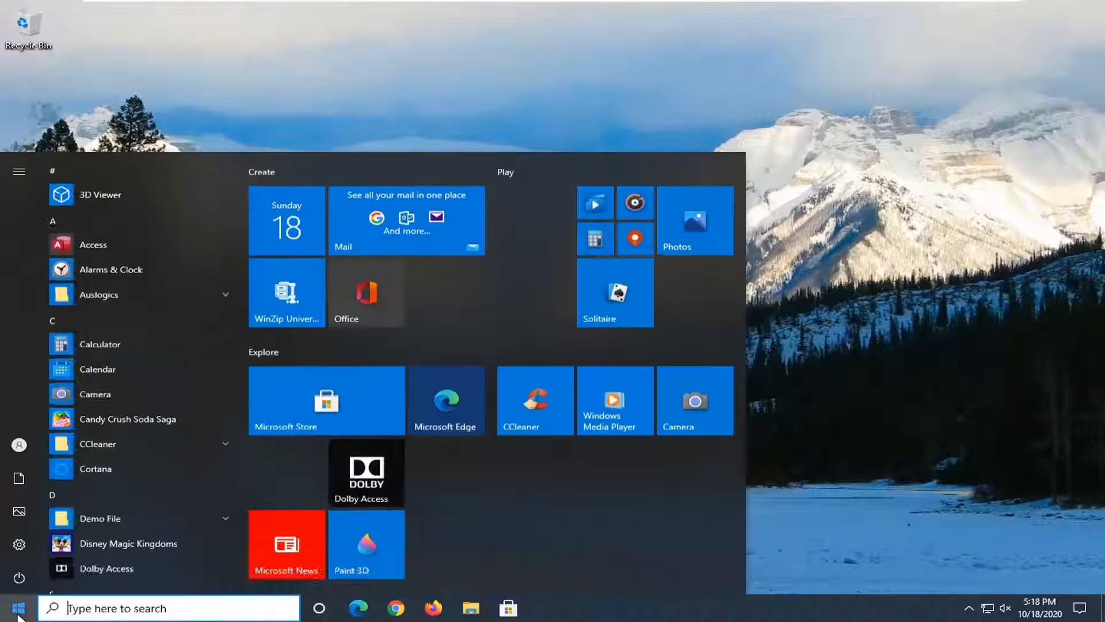
pyautogui.write('services')
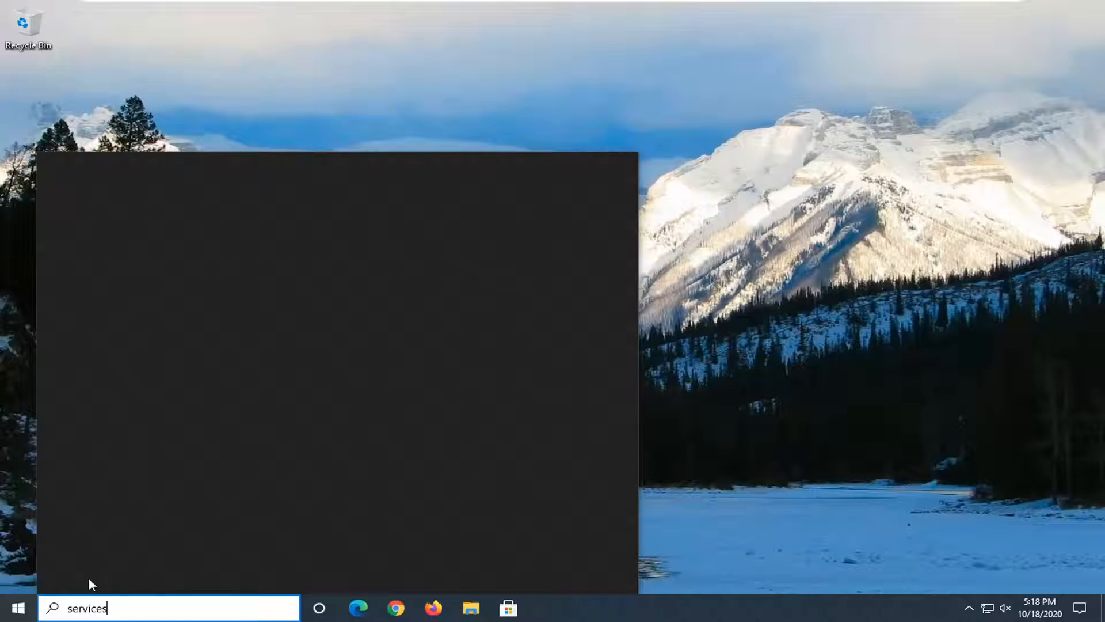
pyautogui.moveTo(175, 395)
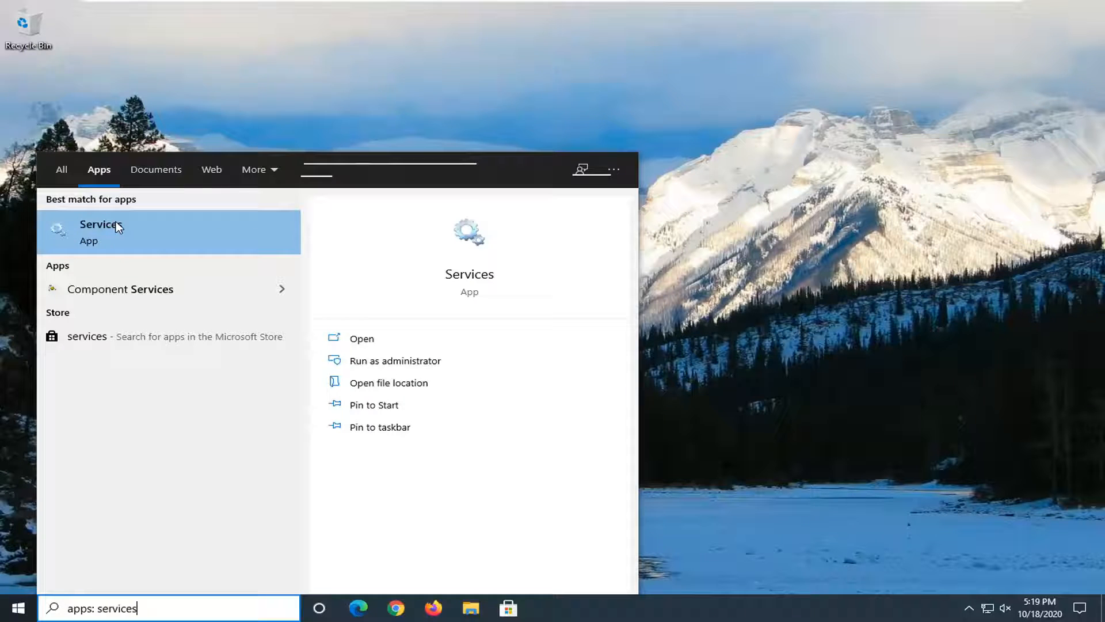
pyautogui.press('Escape')
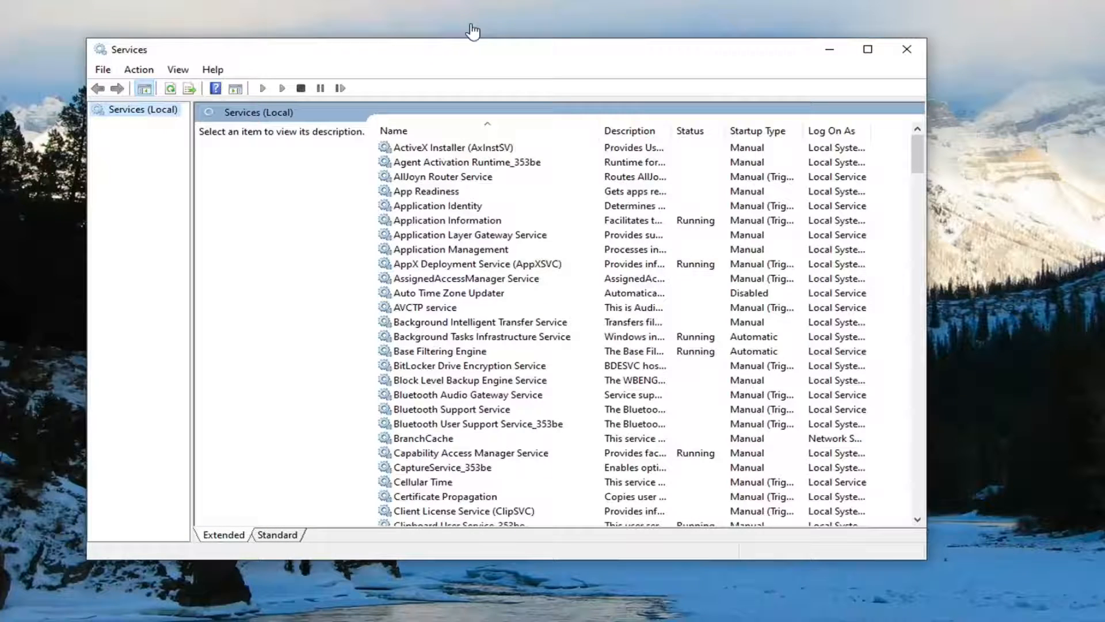
# Scroll the services list down to Function Discovery Provider Host
pyautogui.scroll(-3)
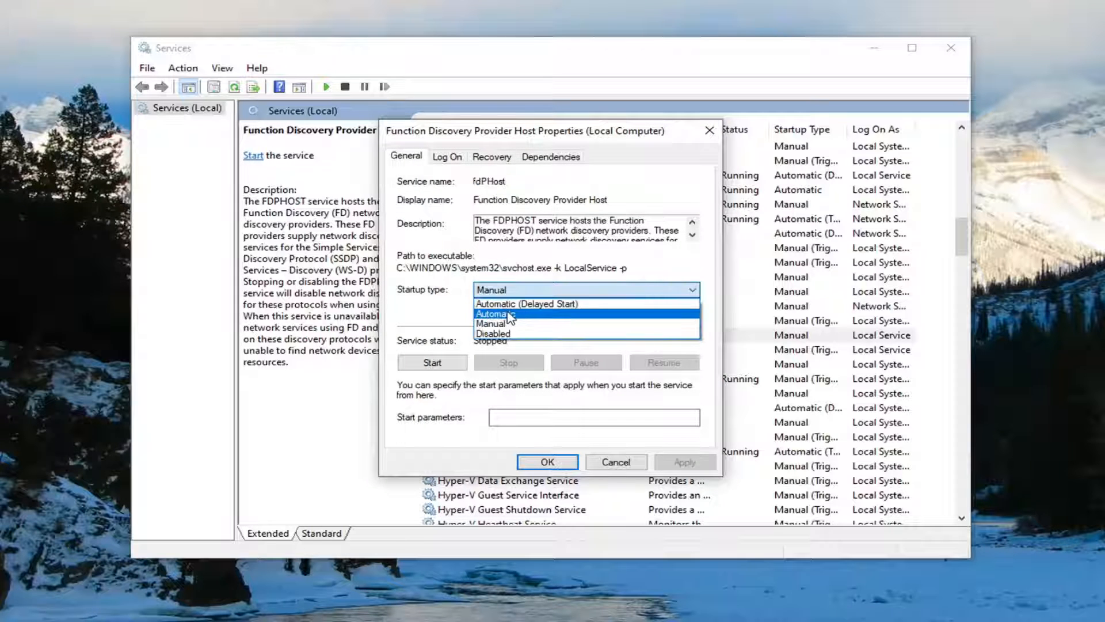
# Set Function Discovery Provider Host to Automatic, start it, apply, and close properties
pyautogui.click(497, 315)
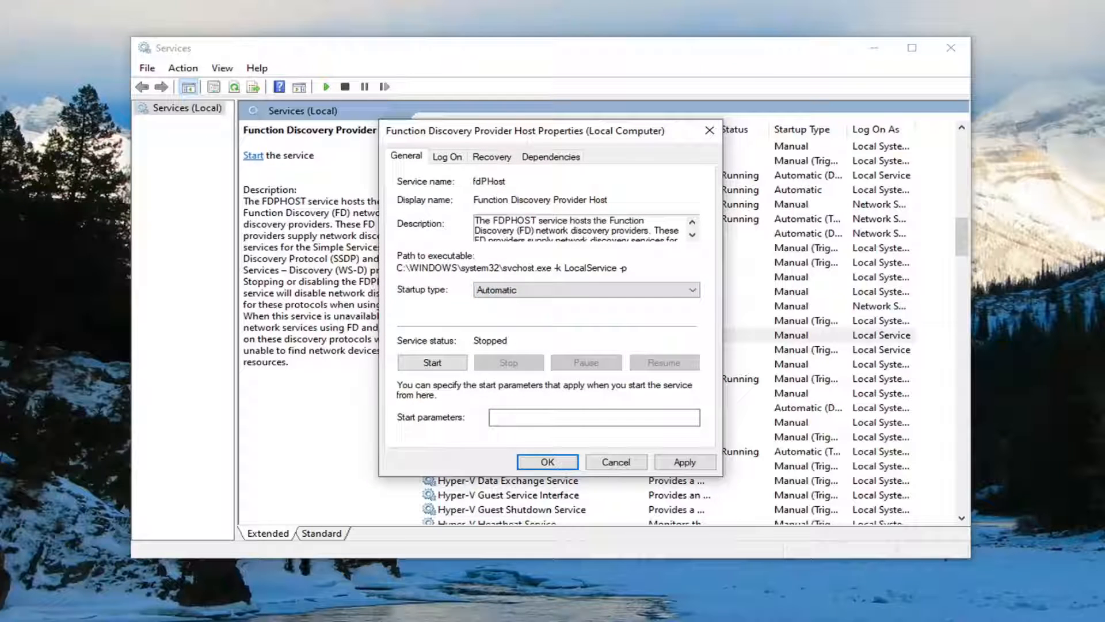
pyautogui.click(431, 362)
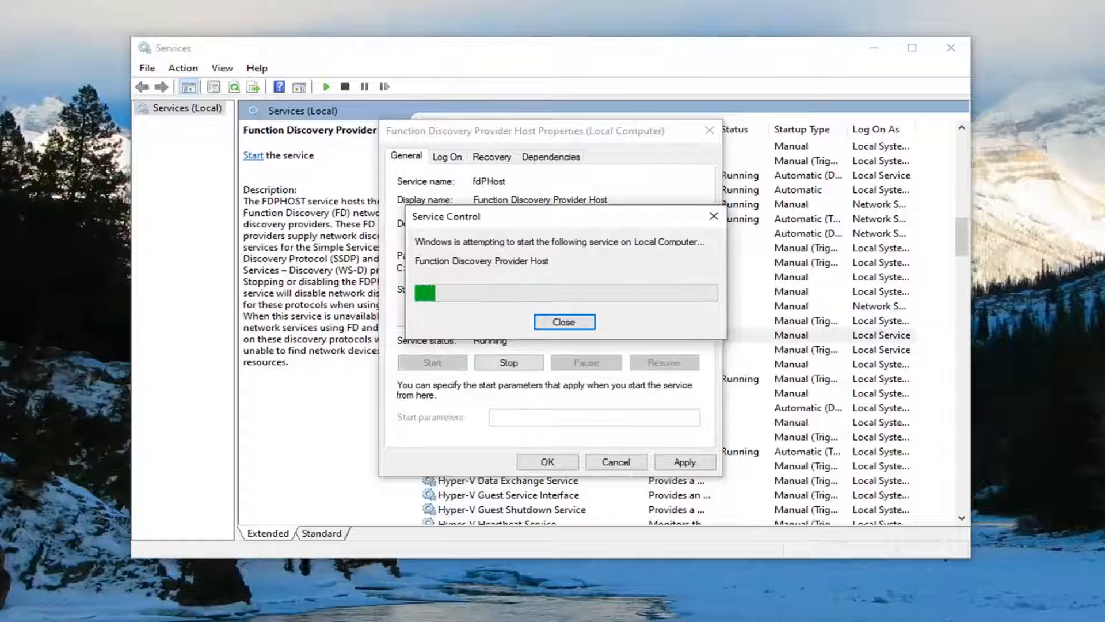
pyautogui.click(564, 321)
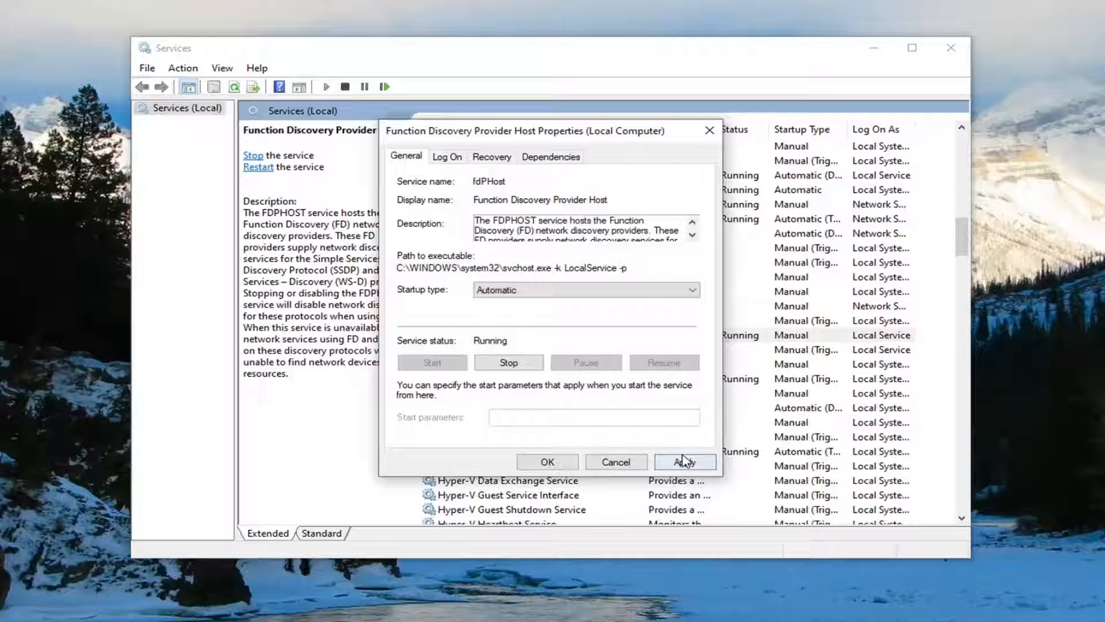
pyautogui.click(683, 461)
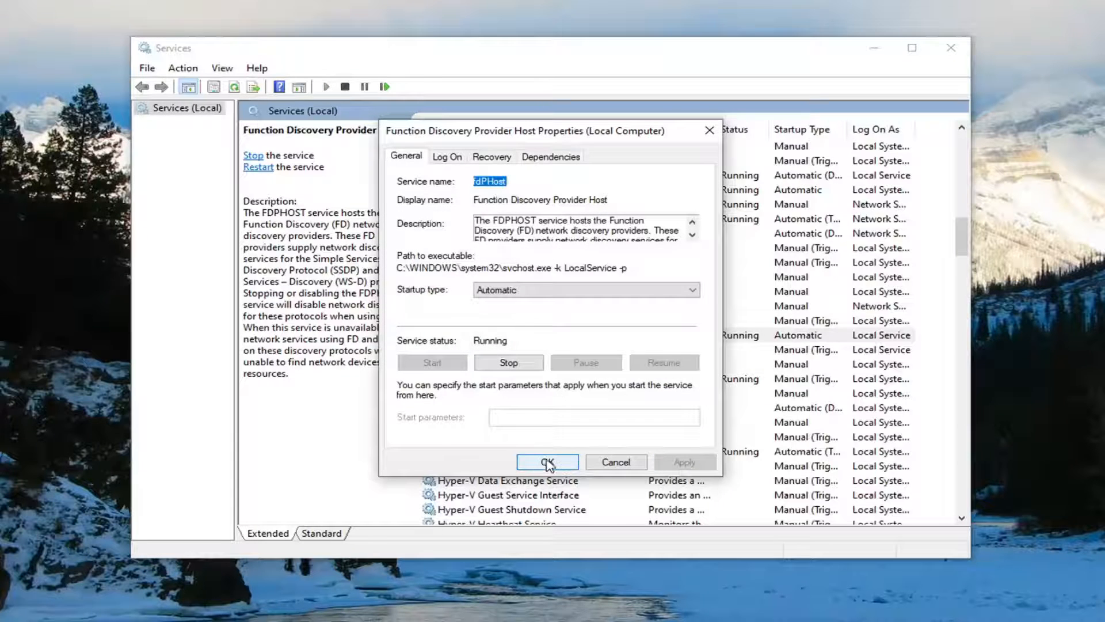
pyautogui.click(546, 462)
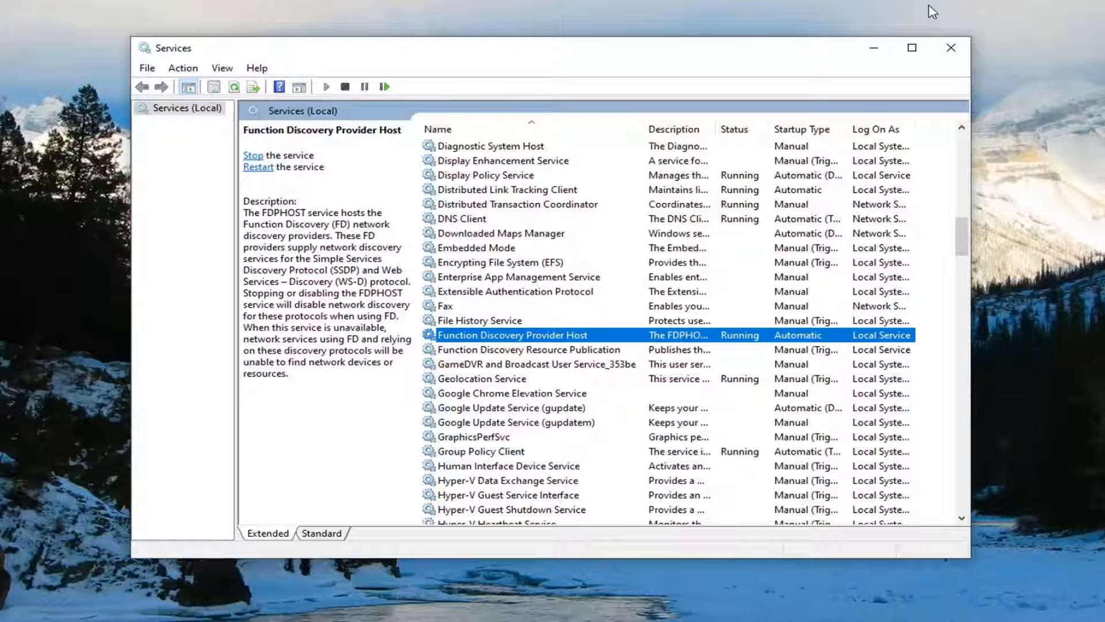
pyautogui.moveTo(969, 31)
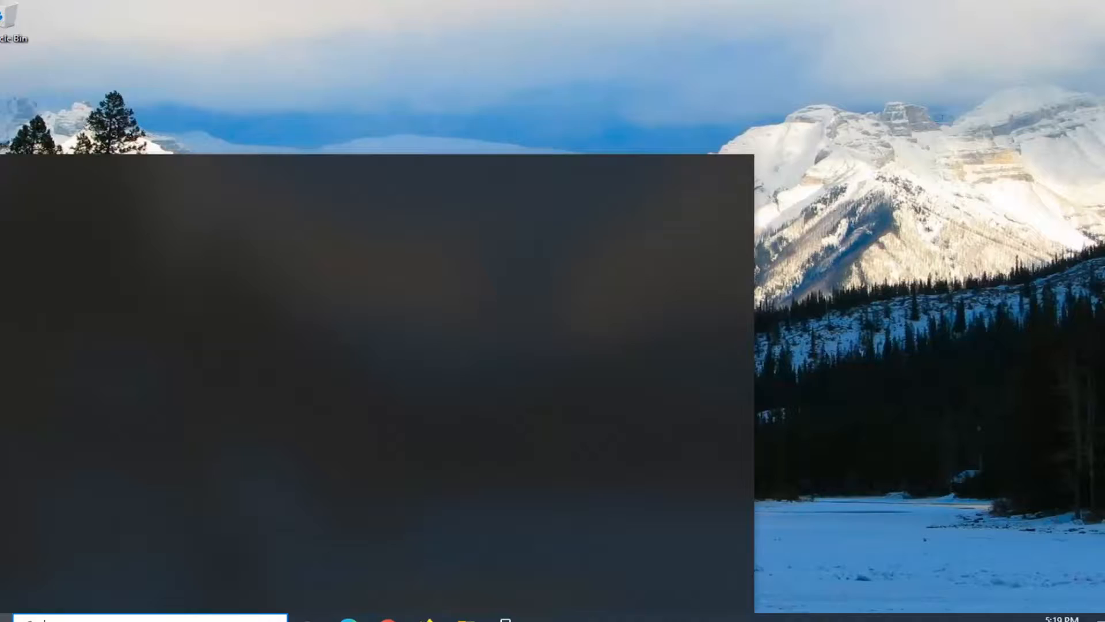
# Search for "control" to open Control Panel and open its View by menu
pyautogui.write('contro')
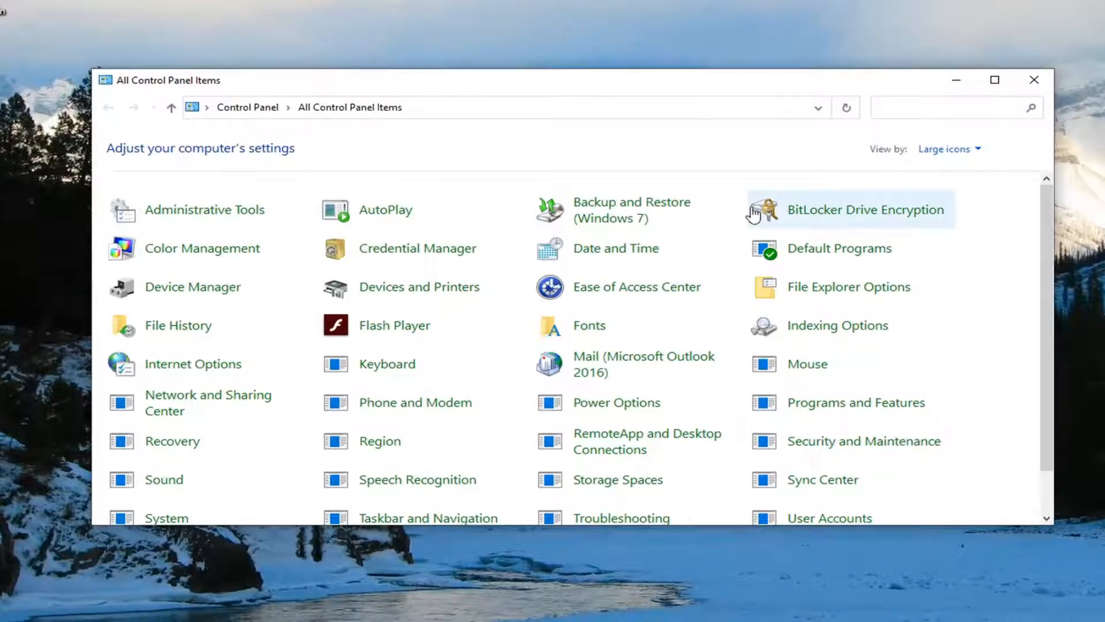
pyautogui.click(948, 149)
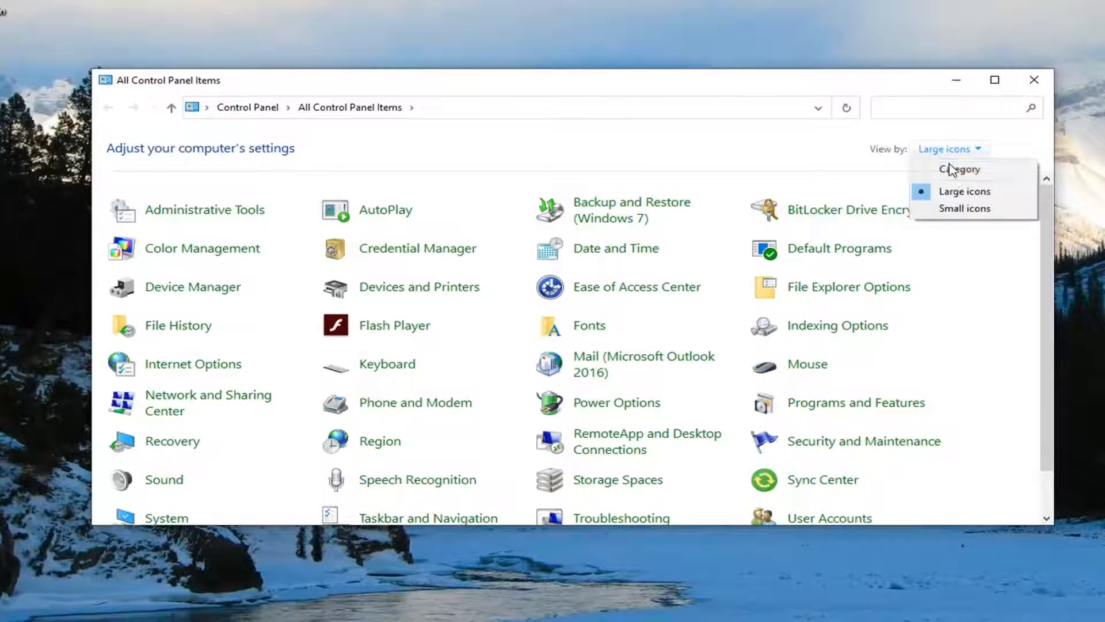
# Switch Control Panel to Category view and enter Network and Internet, then Network and Sharing Center
pyautogui.click(958, 169)
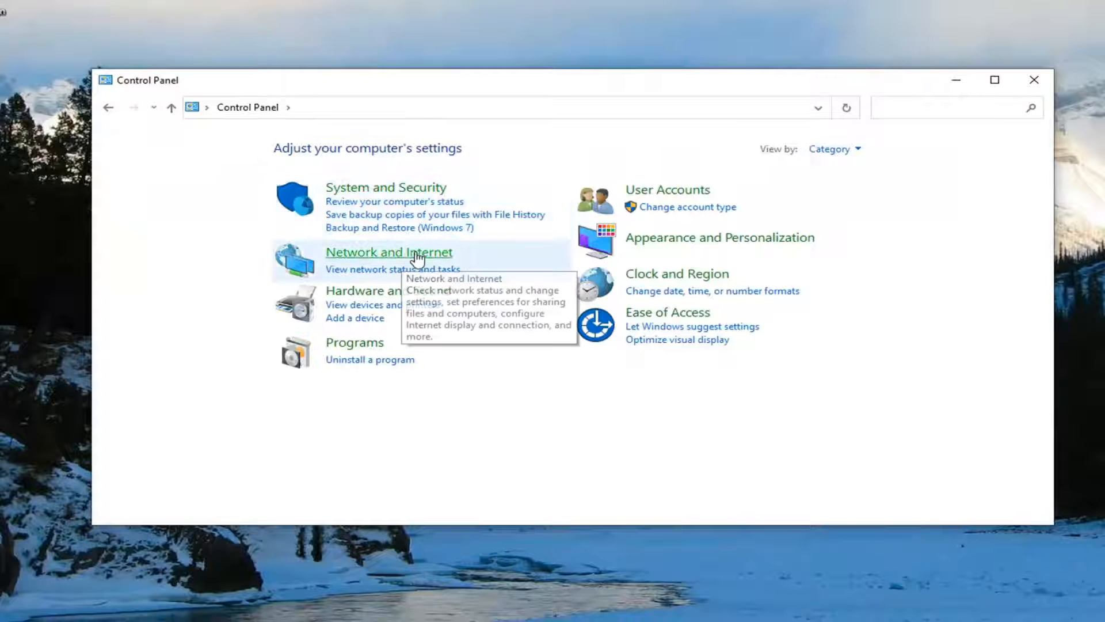
pyautogui.click(389, 251)
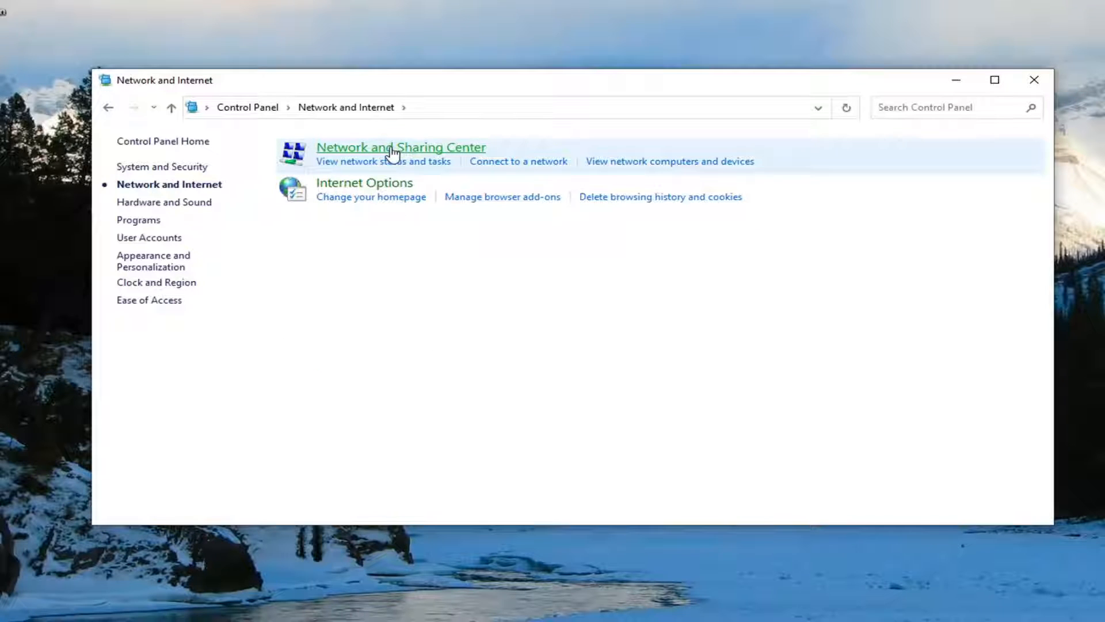
pyautogui.moveTo(411, 154)
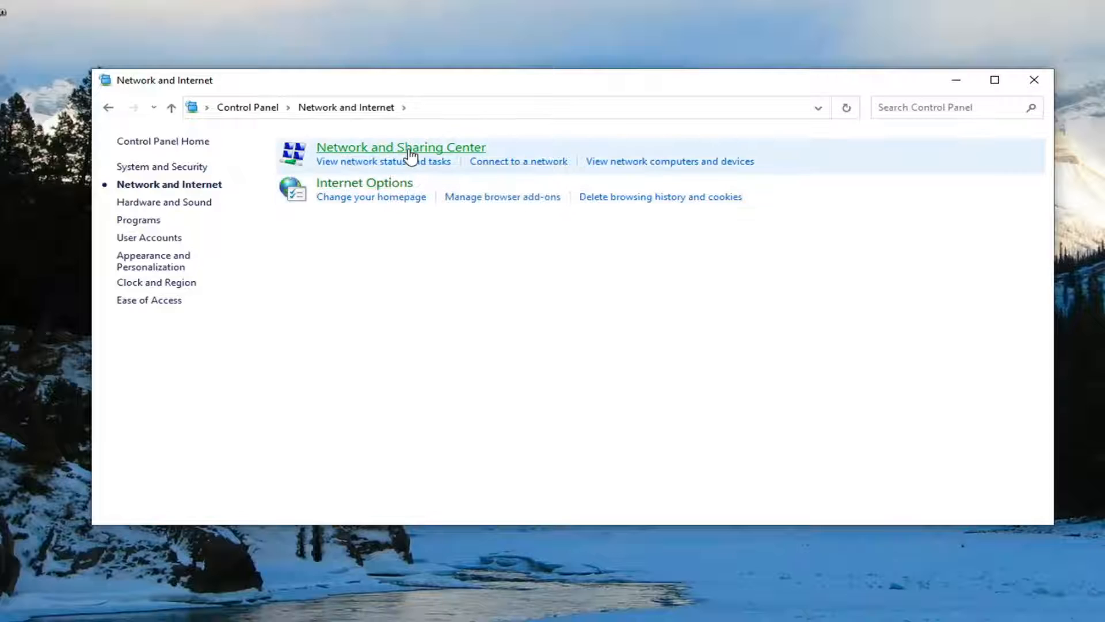
pyautogui.click(400, 147)
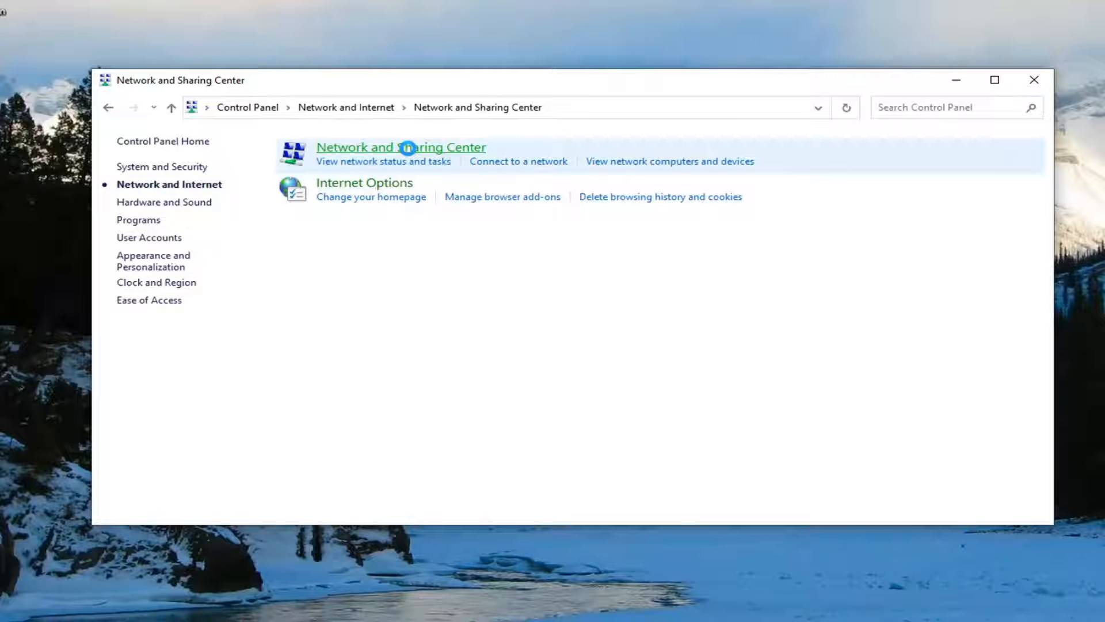
pyautogui.click(401, 147)
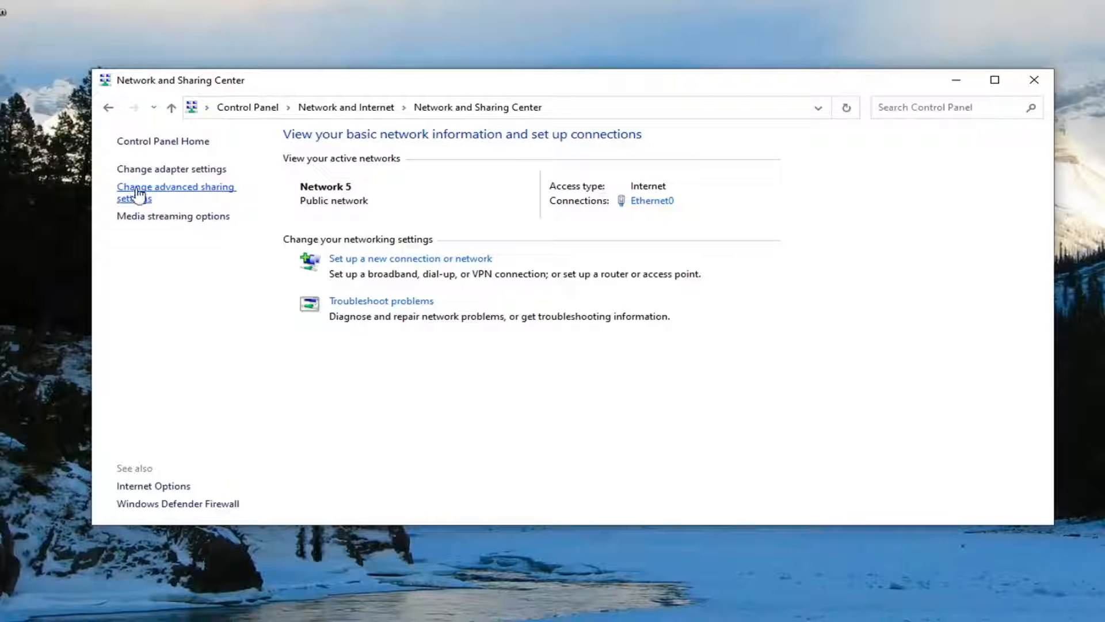
# Open Change advanced sharing settings and scroll through the sharing options
pyautogui.click(176, 191)
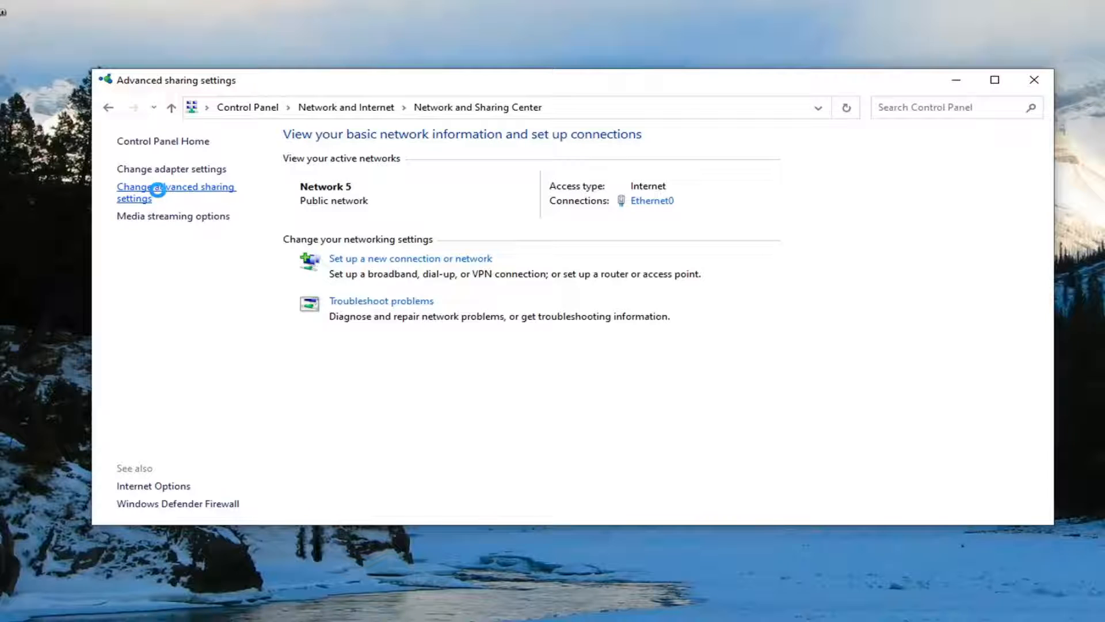
pyautogui.click(176, 191)
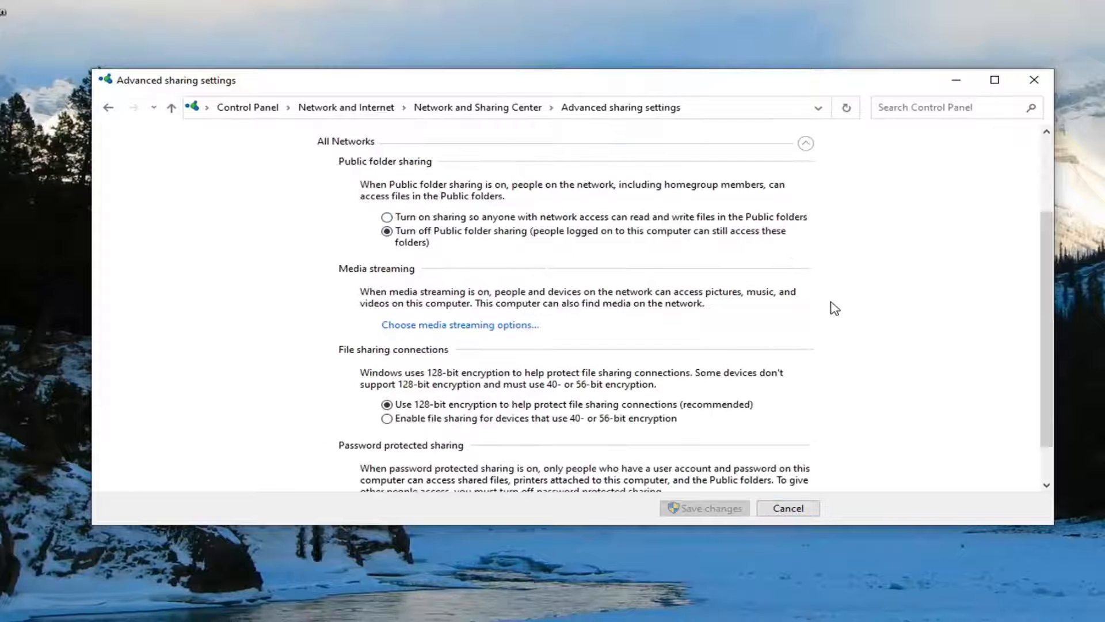
pyautogui.scroll(-3)
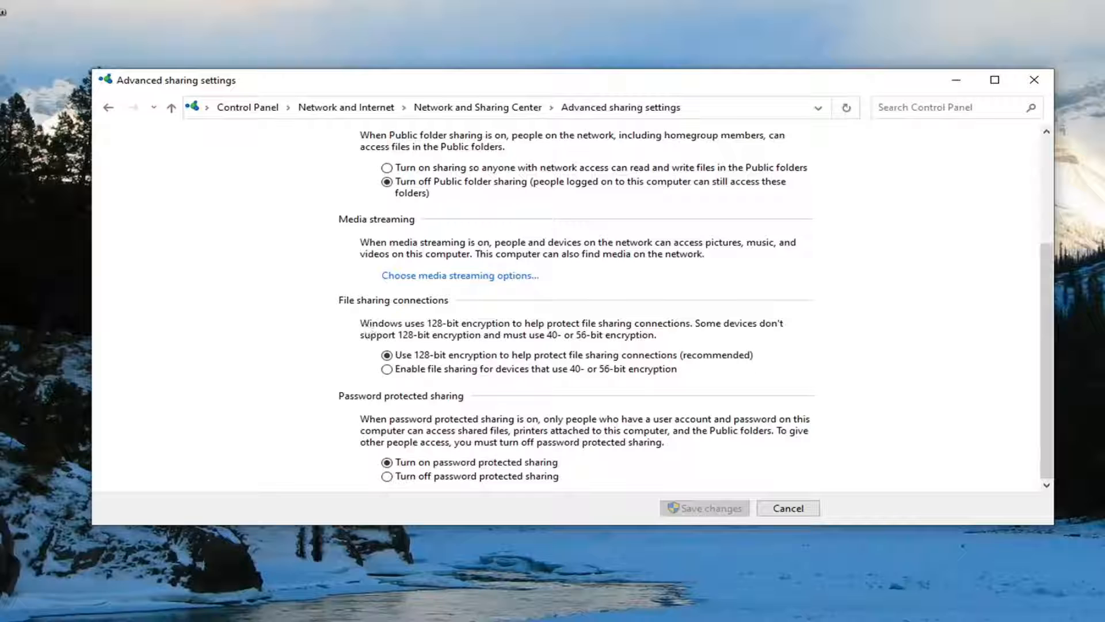
pyautogui.moveTo(441, 363)
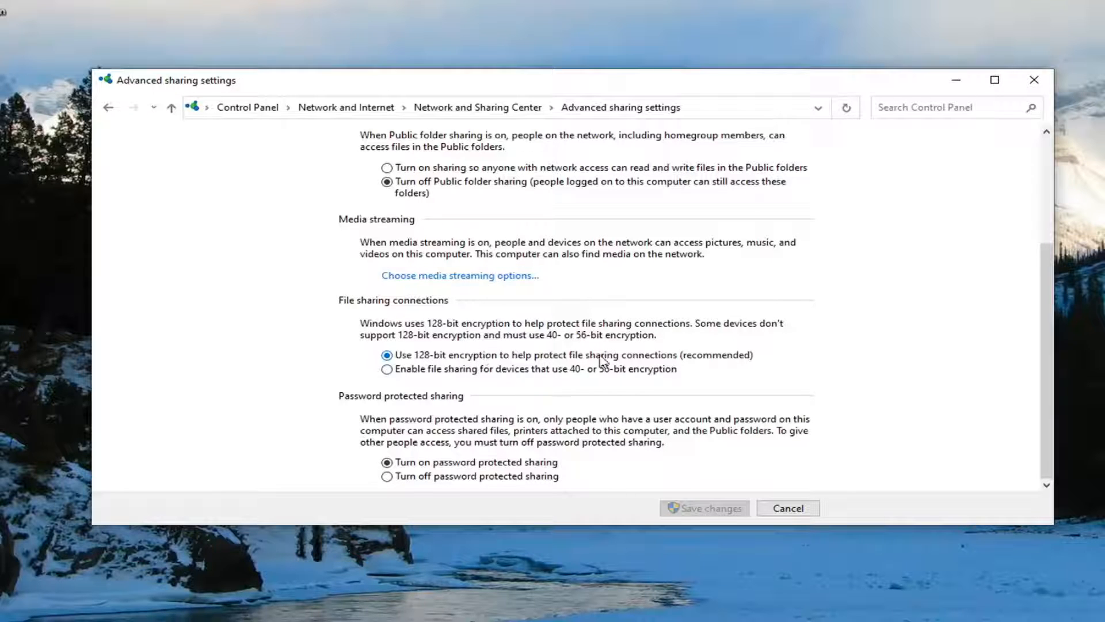
pyautogui.moveTo(392, 445)
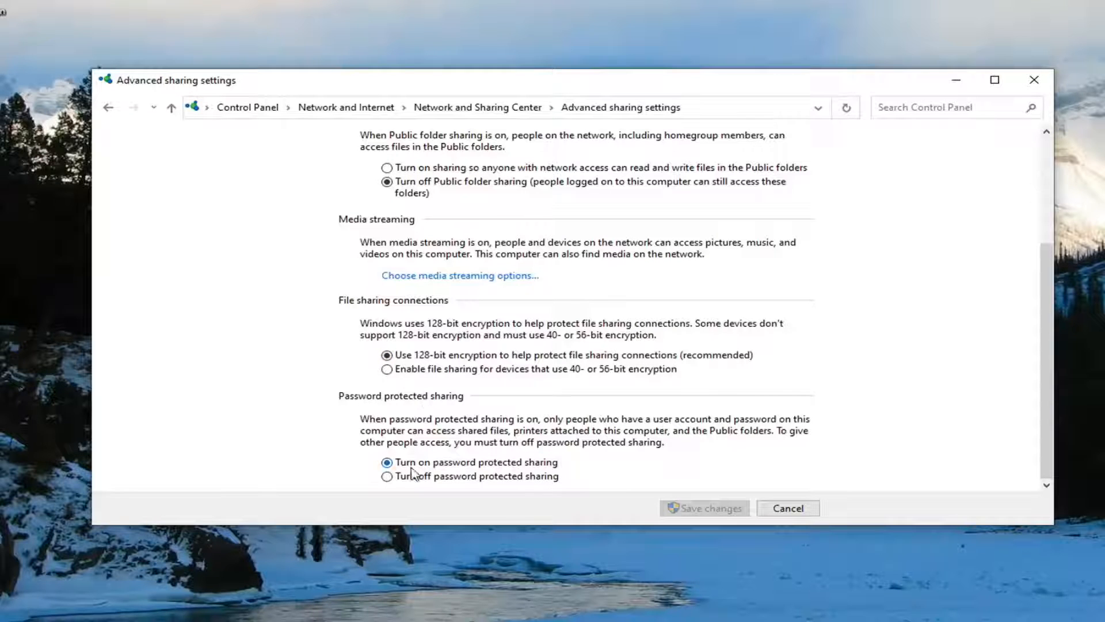
pyautogui.moveTo(444, 472)
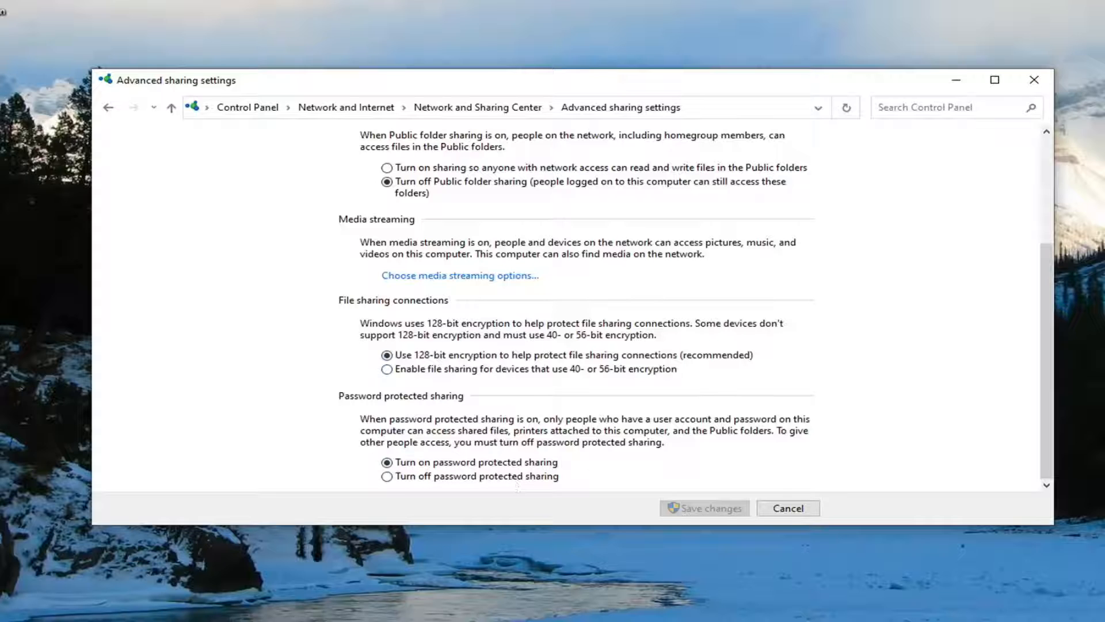
pyautogui.moveTo(785, 237)
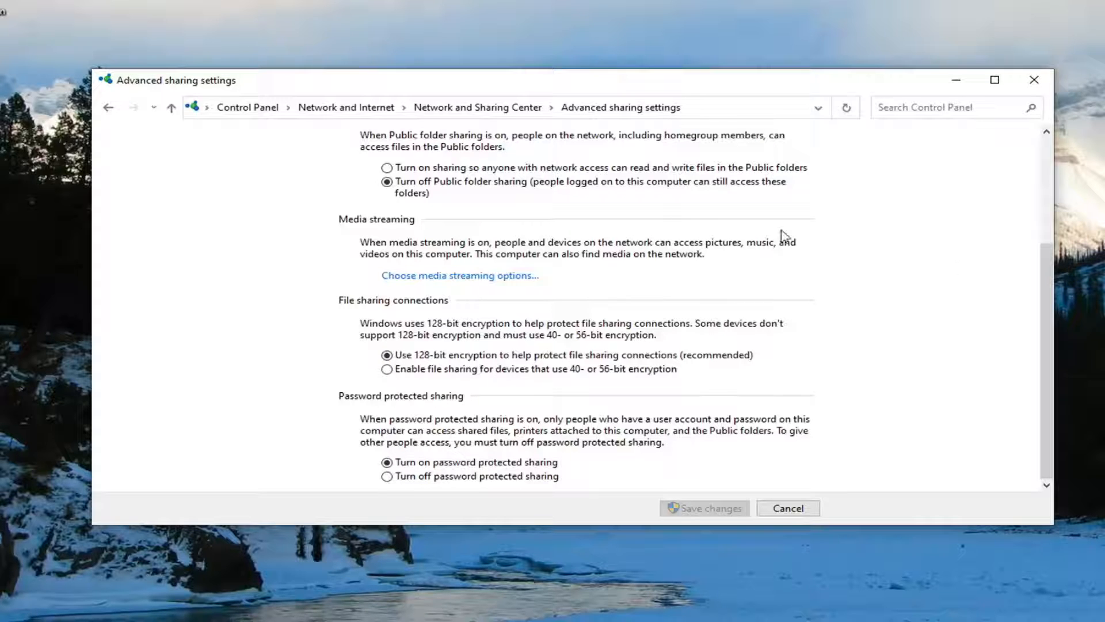